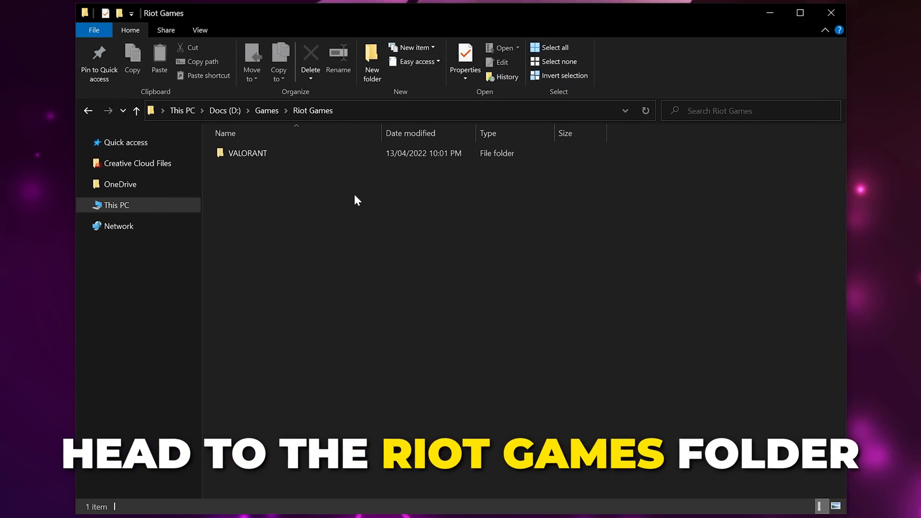
# Drill into VALORANT's live ShooterGame Binaries Win64 folder and scroll to VALORANT-Win64-Shipping
pyautogui.click(246, 152)
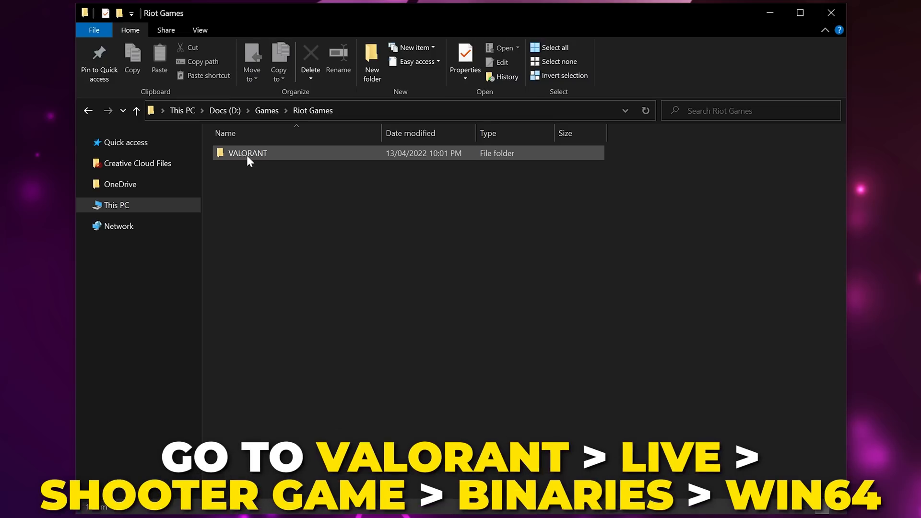
pyautogui.doubleClick(247, 152)
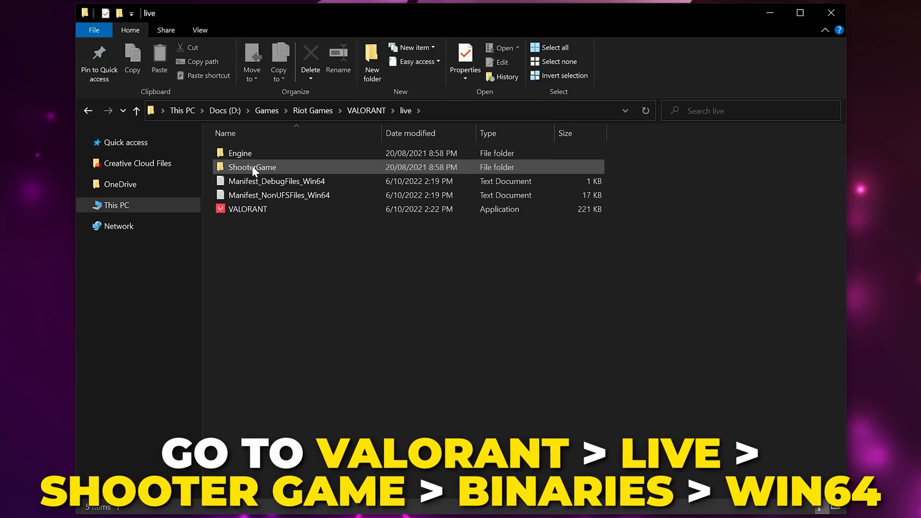
pyautogui.doubleClick(252, 167)
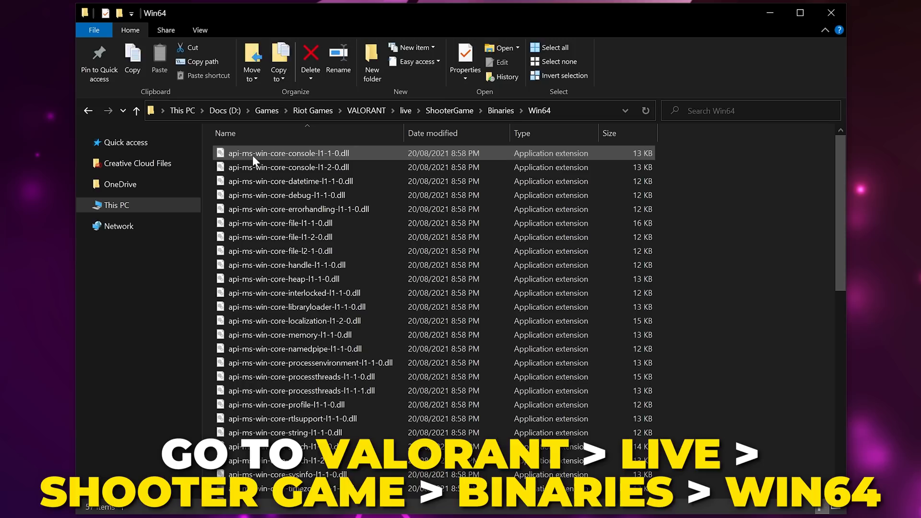
pyautogui.scroll(-3)
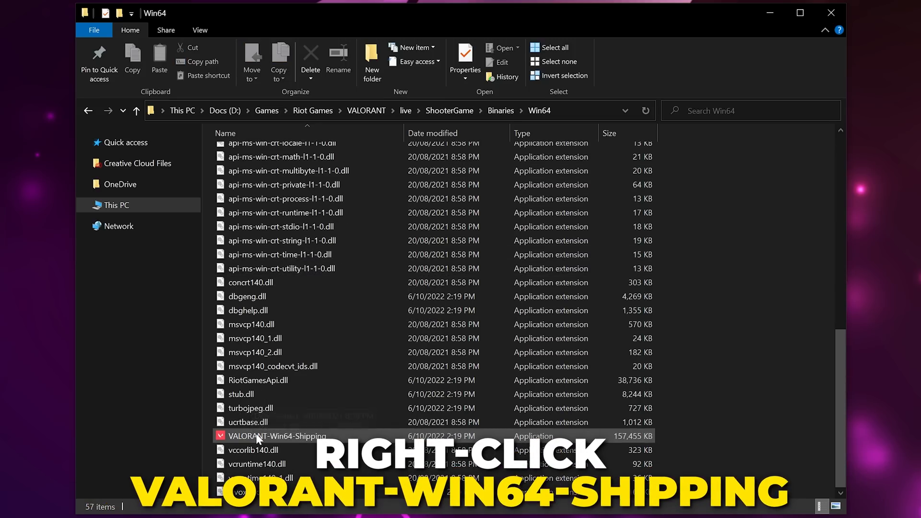
# Tick Disable fullscreen optimizations in VALORANT-Win64-Shipping's Compatibility properties
pyautogui.rightClick(277, 437)
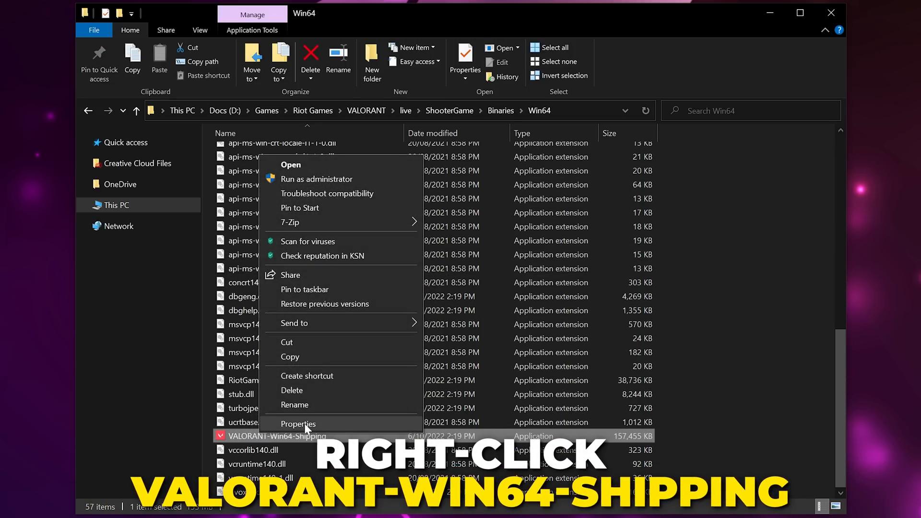
pyautogui.click(298, 424)
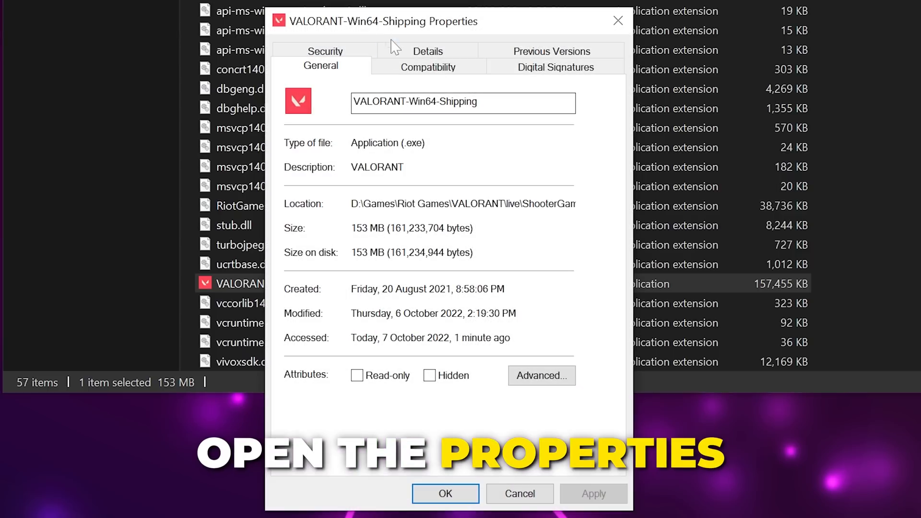
pyautogui.click(429, 66)
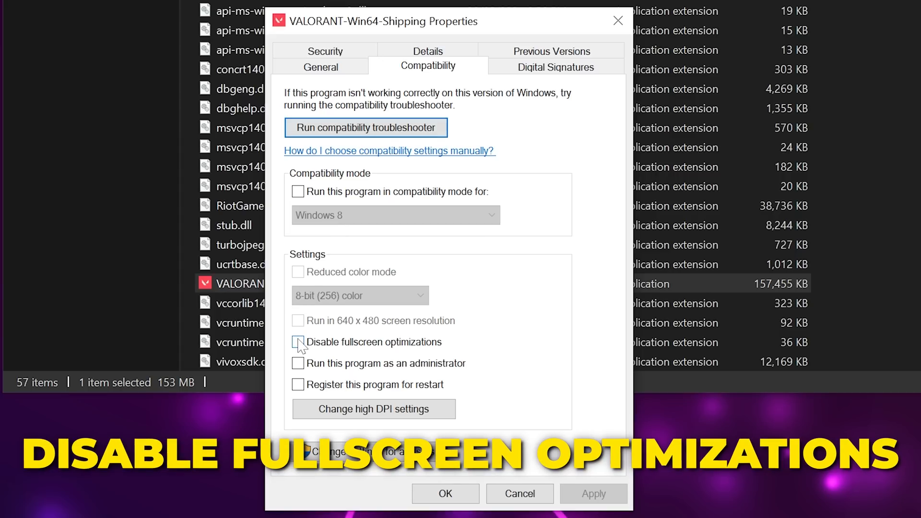
pyautogui.click(298, 342)
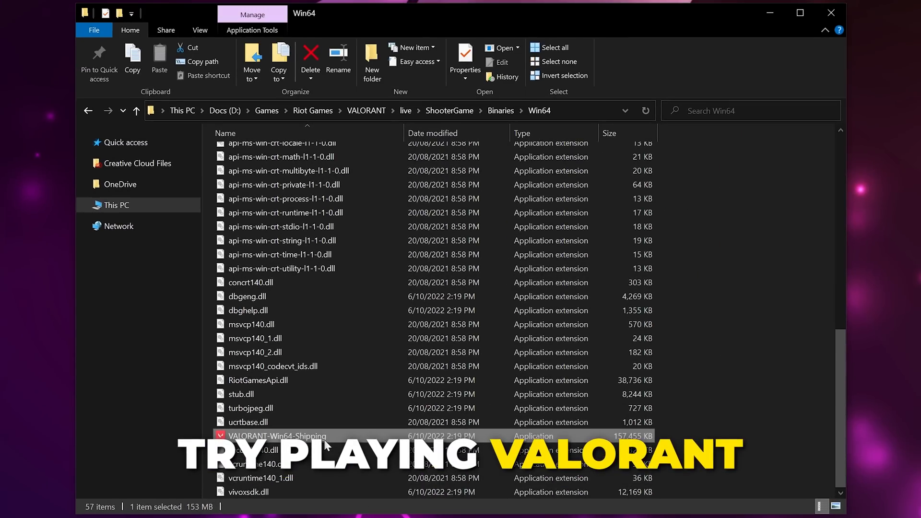
# Untick Disable fullscreen optimizations in VALORANT-Win64-Shipping's Compatibility properties
pyautogui.rightClick(276, 436)
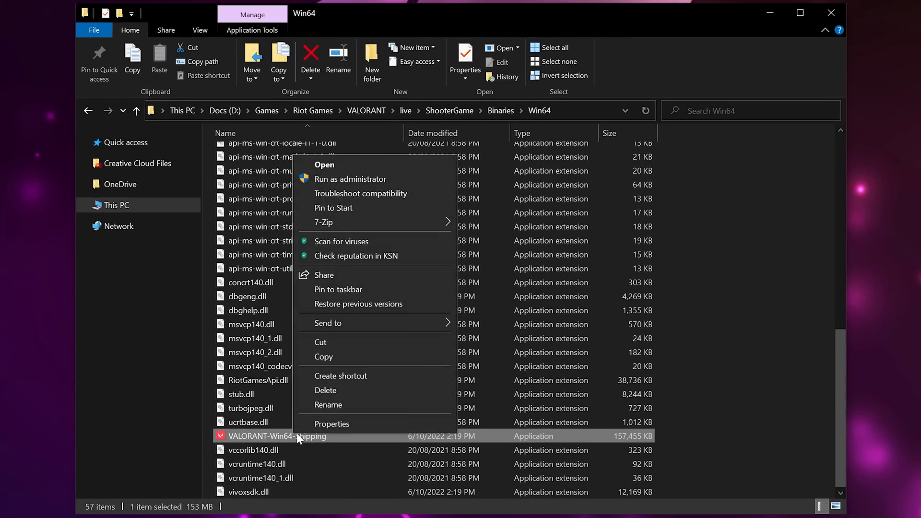
pyautogui.click(332, 423)
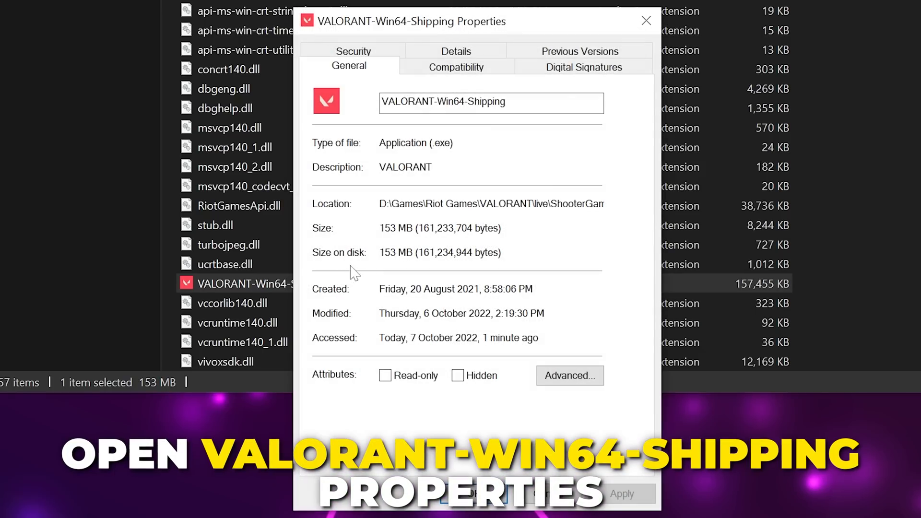
pyautogui.click(455, 66)
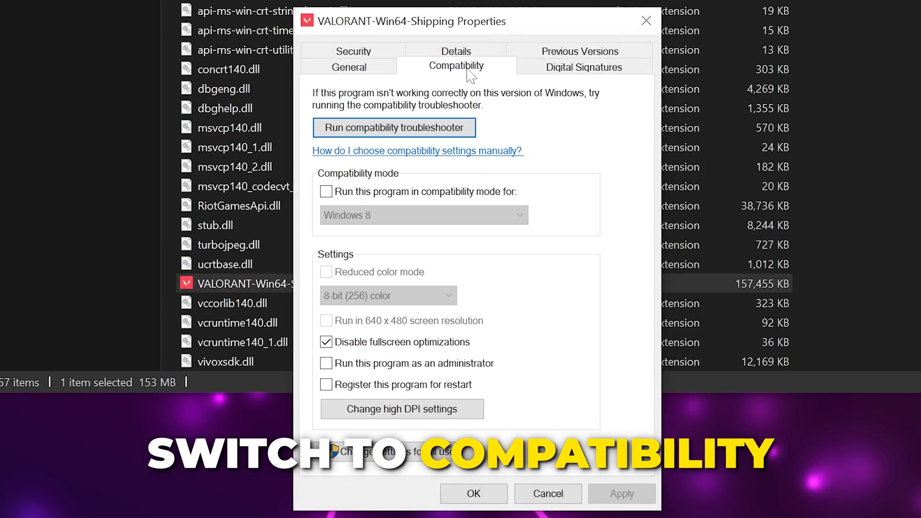
pyautogui.click(327, 342)
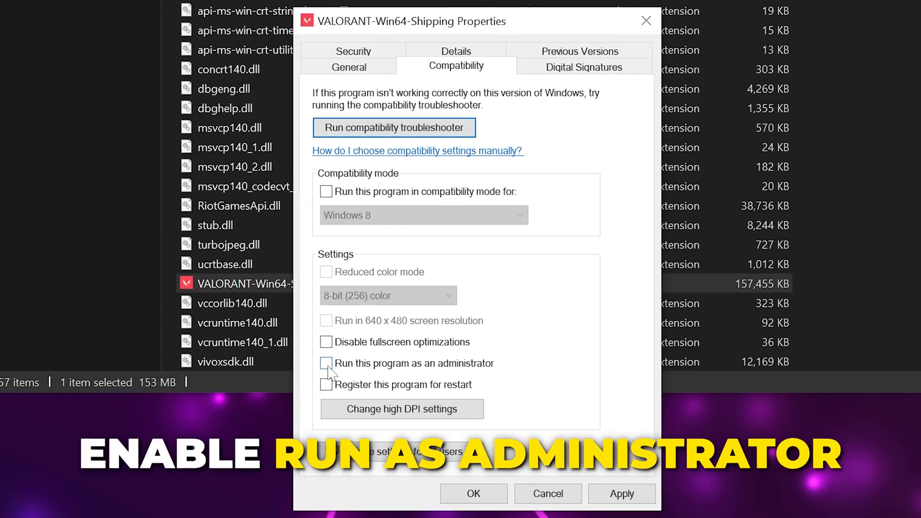
# Enable Run this program as an administrator, apply it, then untick it again
pyautogui.click(326, 364)
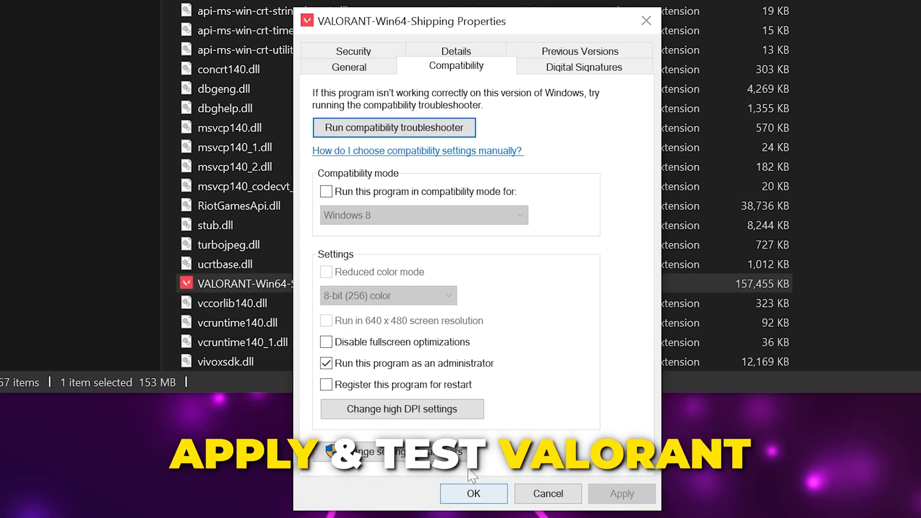
pyautogui.click(326, 363)
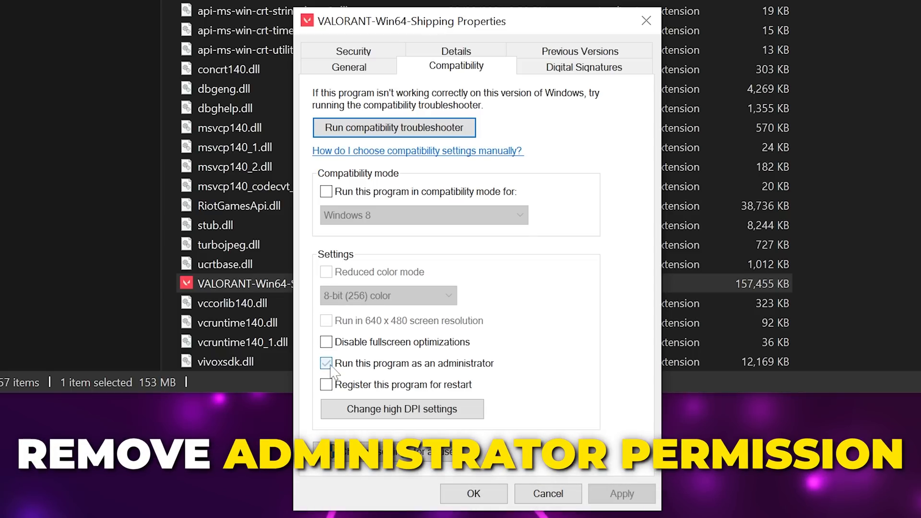
pyautogui.click(326, 363)
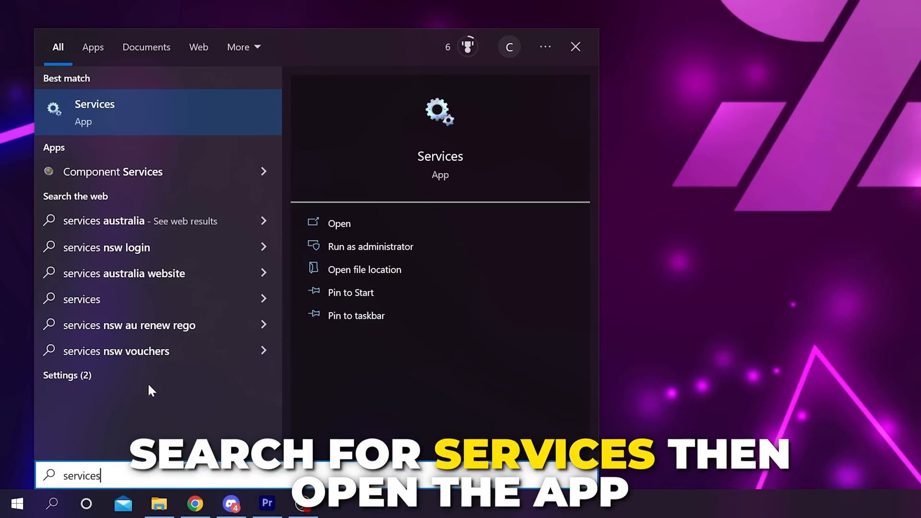
# Open the Services app and bring up the vgc service's Properties
pyautogui.click(338, 224)
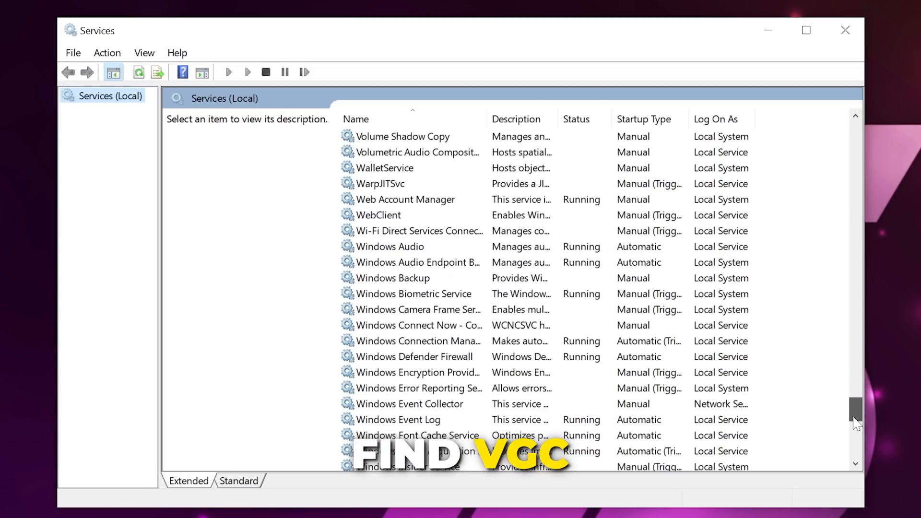
pyautogui.rightClick(364, 324)
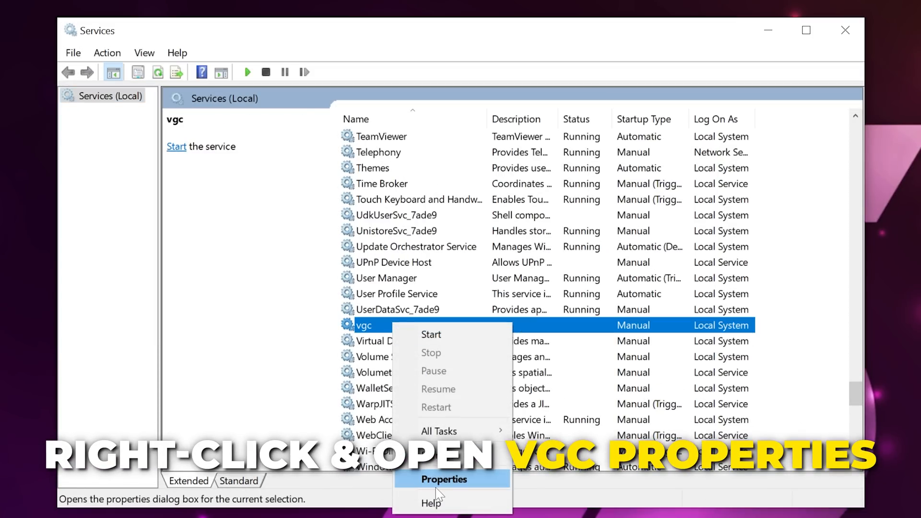
pyautogui.click(443, 480)
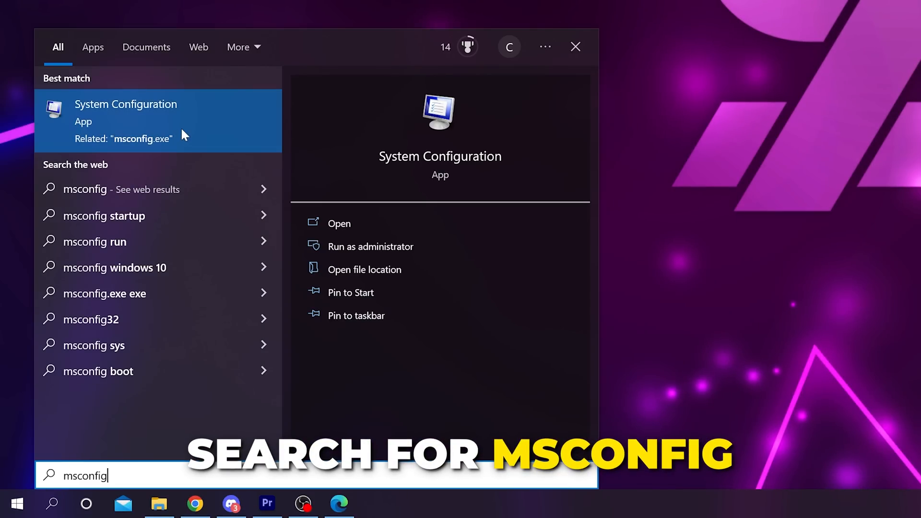
# In msconfig's Services tab, hide Microsoft services, re-enable vgc, confirm and restart
pyautogui.click(338, 224)
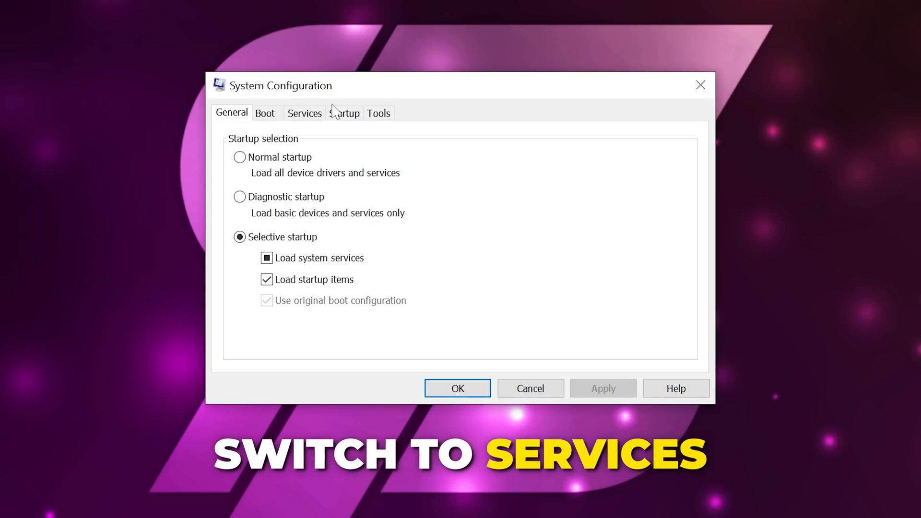
pyautogui.click(304, 113)
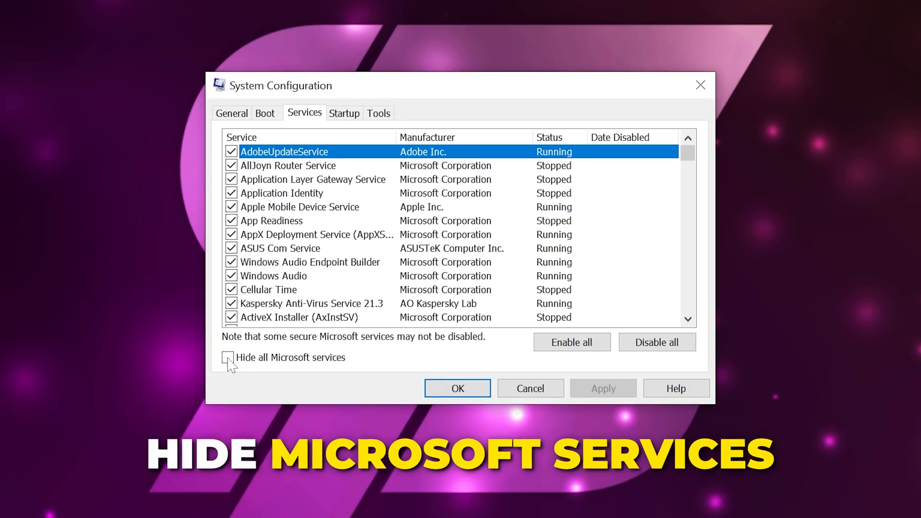
pyautogui.click(228, 357)
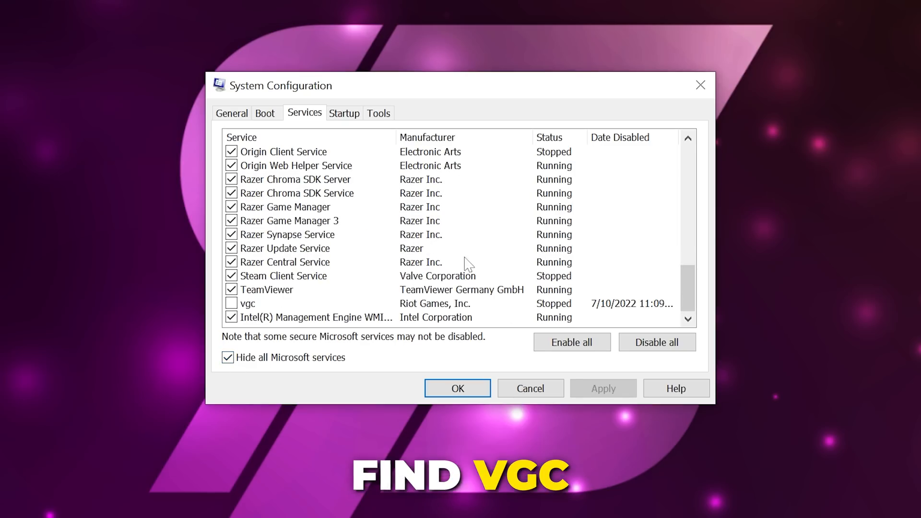
pyautogui.click(231, 304)
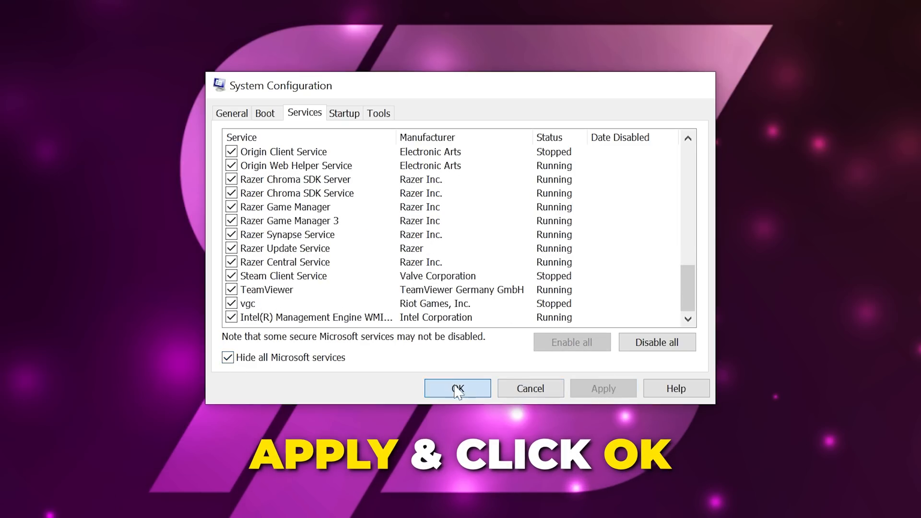
pyautogui.click(457, 388)
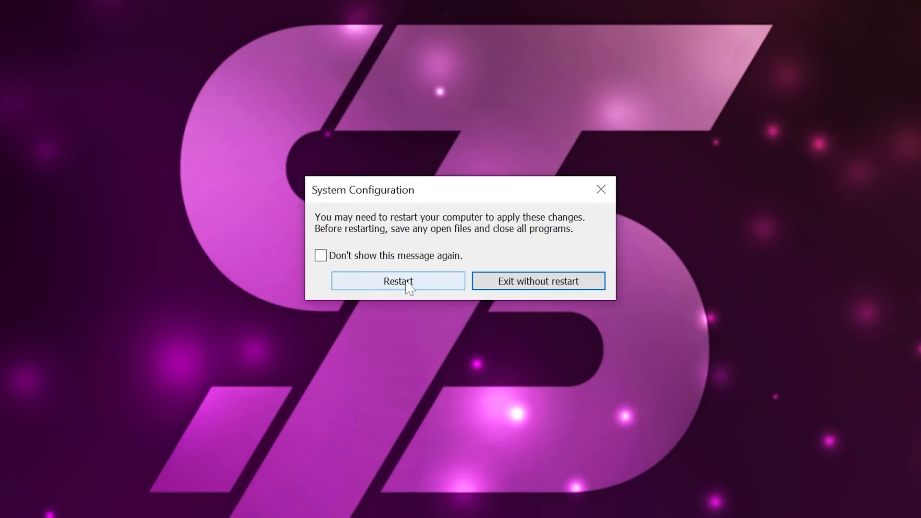
pyautogui.click(539, 281)
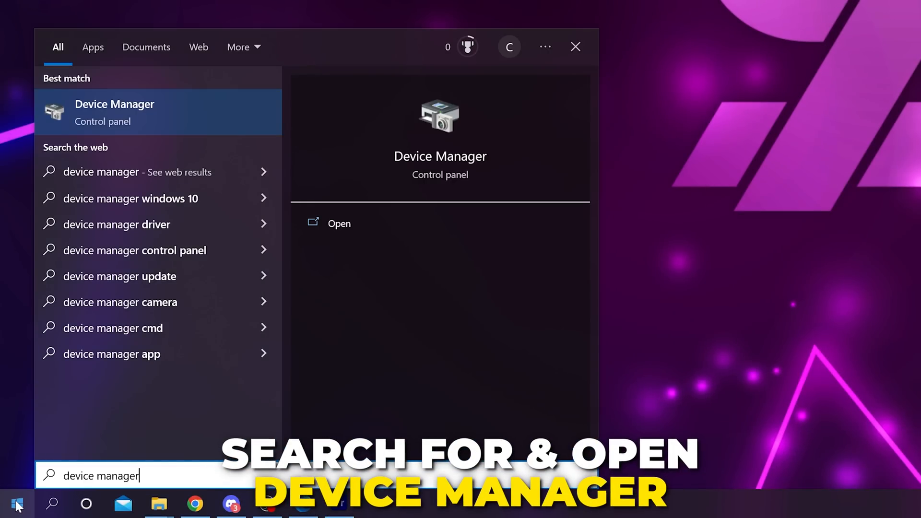
# Expand Display adapters and choose Update driver on the NVIDIA GeForce GTX 1080 Ti
pyautogui.click(339, 223)
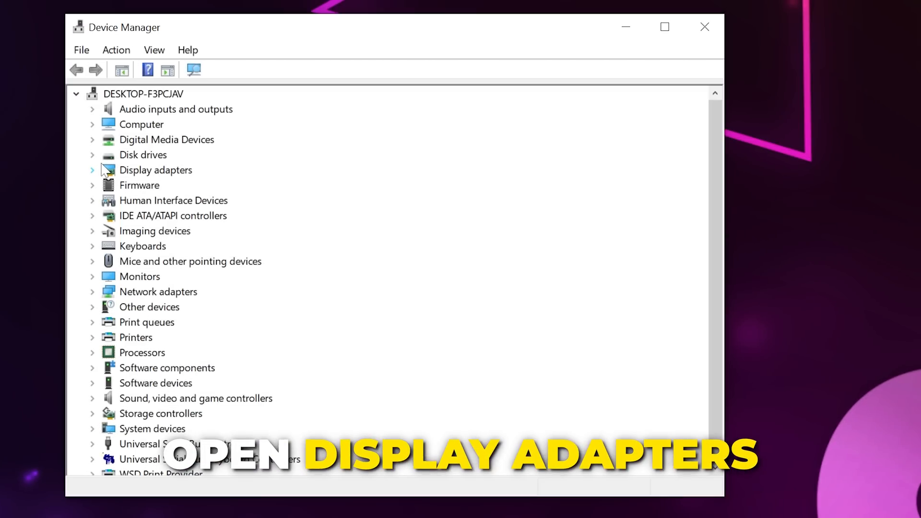
pyautogui.click(91, 170)
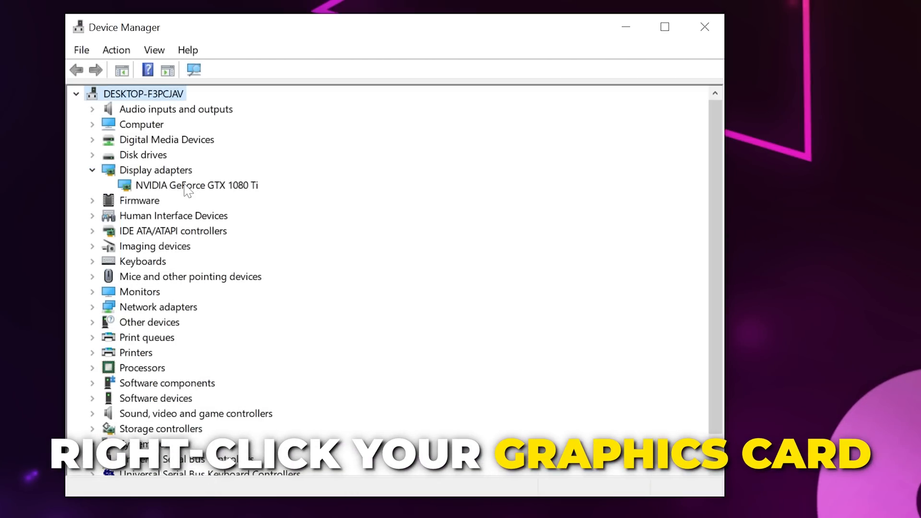
pyautogui.rightClick(195, 185)
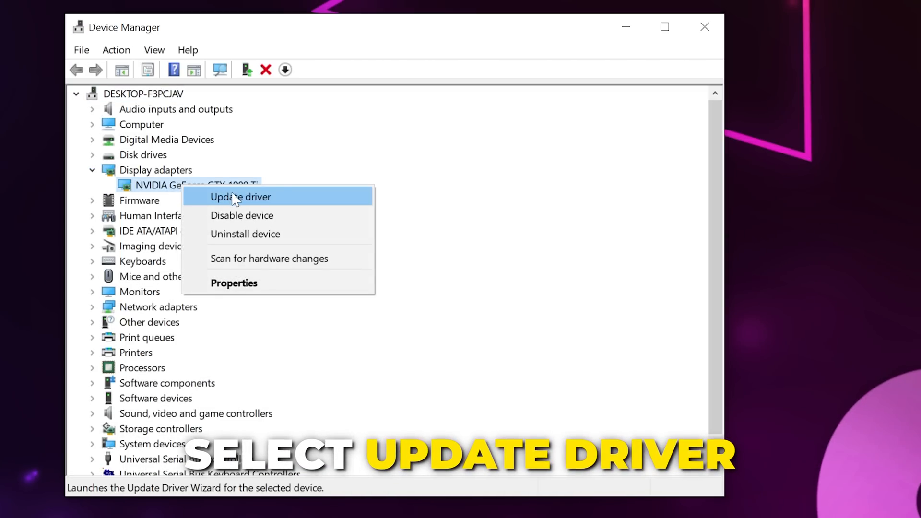
pyautogui.click(240, 196)
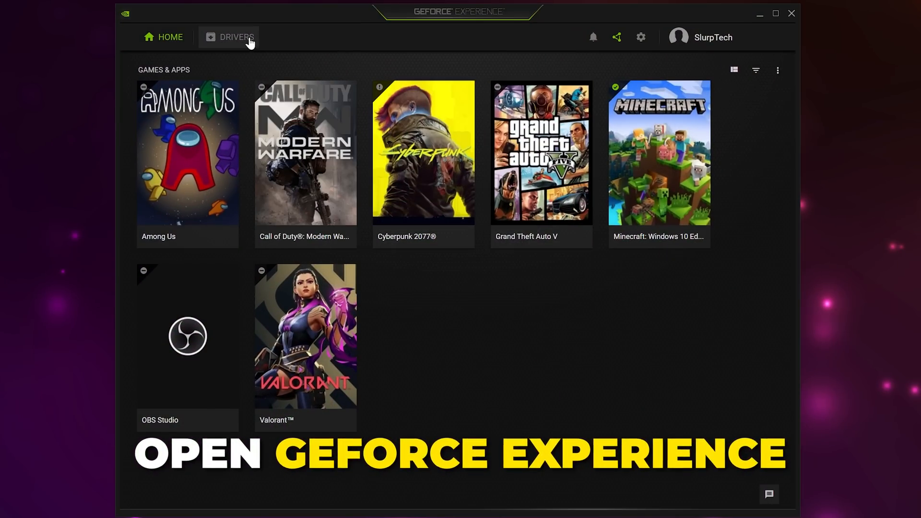
# Check for driver updates on the Drivers page to reveal Game Ready Driver 517.48
pyautogui.click(236, 36)
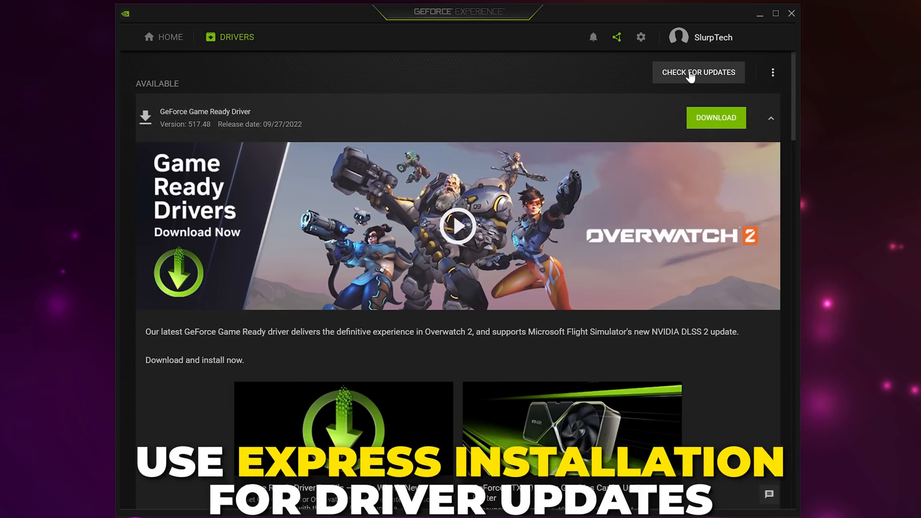
pyautogui.moveTo(601, 75)
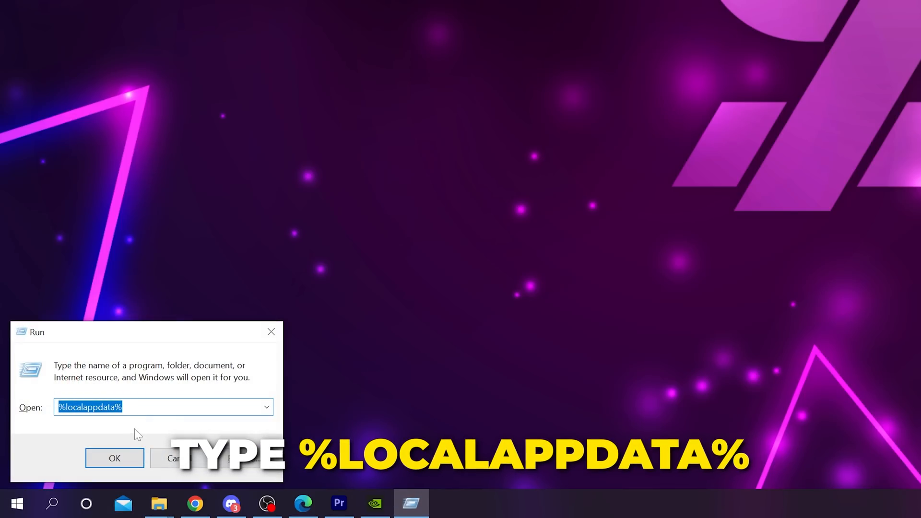
pyautogui.moveTo(121, 428)
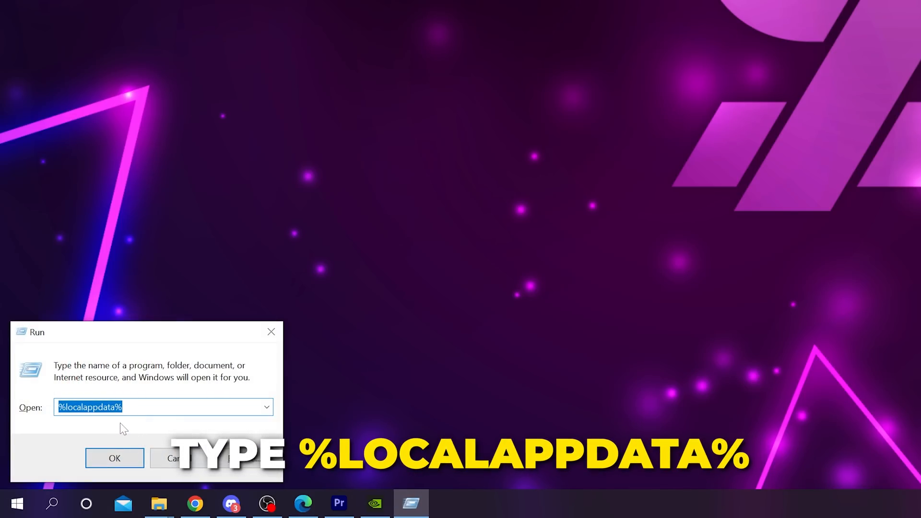
# Open %localappdata% Riot Games > Riot Client and rename RiotClientPrivateSettings.yaml by adding '.1'
pyautogui.click(114, 458)
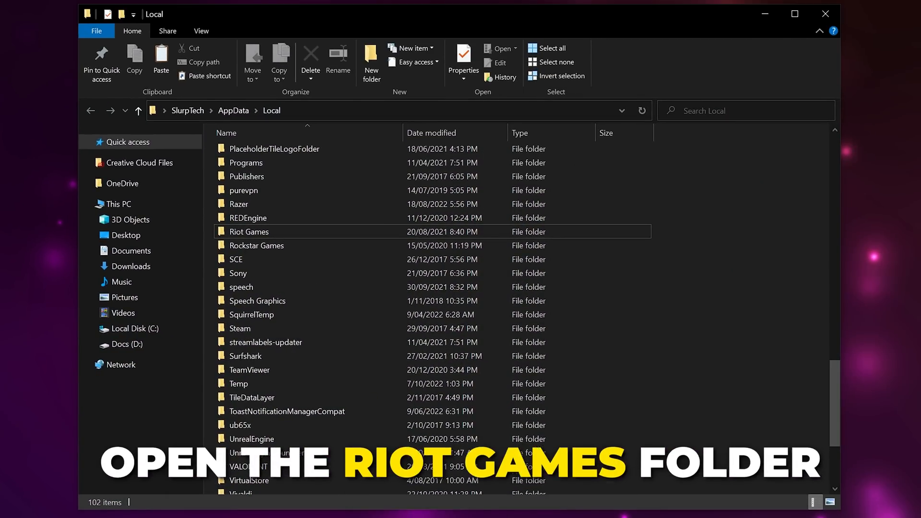
pyautogui.doubleClick(249, 231)
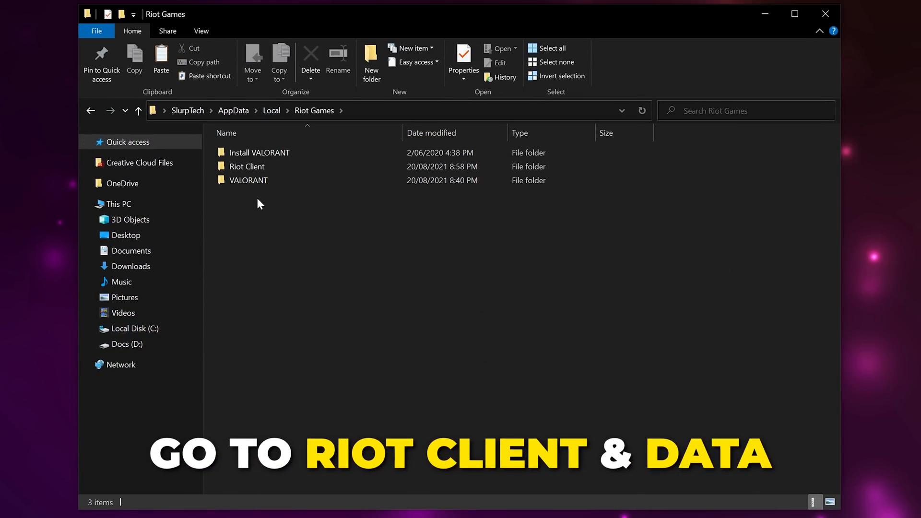
pyautogui.doubleClick(246, 167)
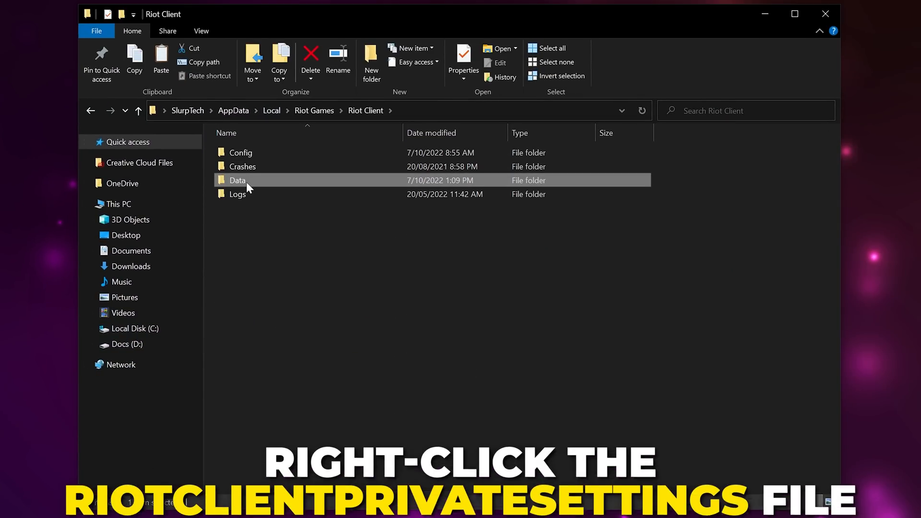
pyautogui.rightClick(276, 166)
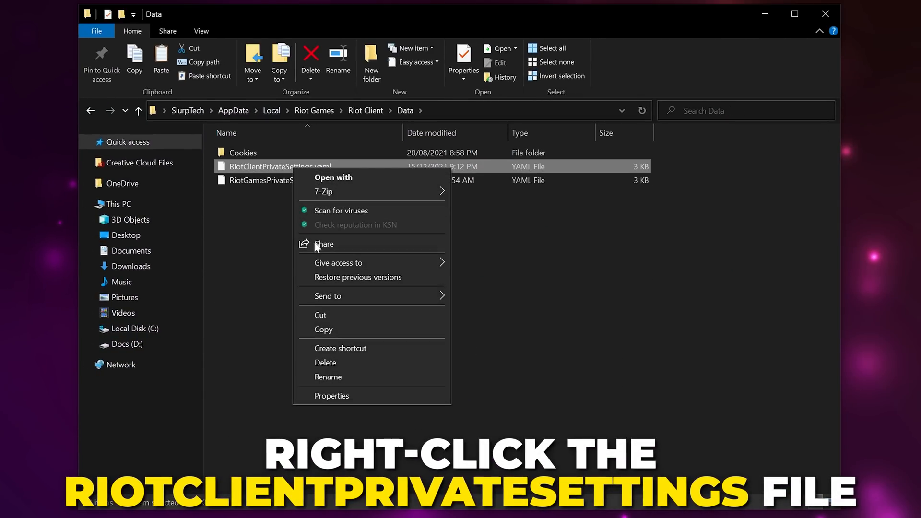
pyautogui.click(327, 376)
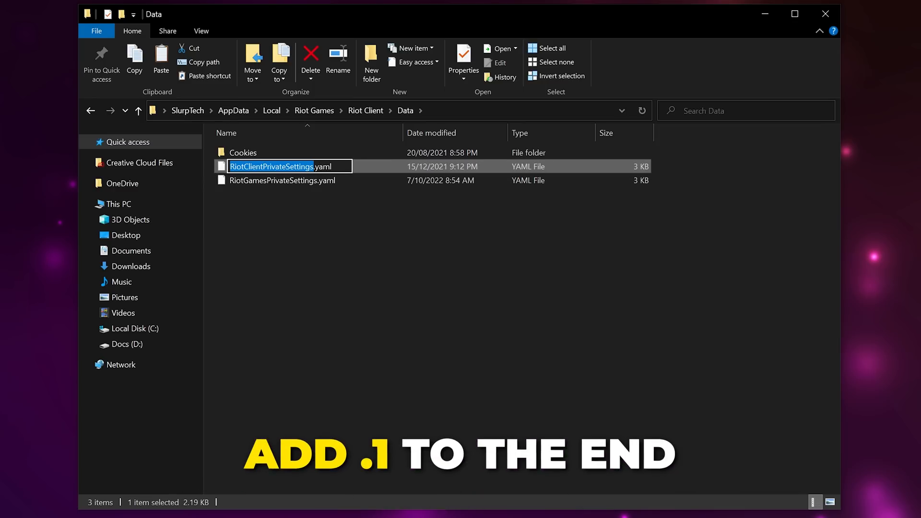
pyautogui.write('.1')
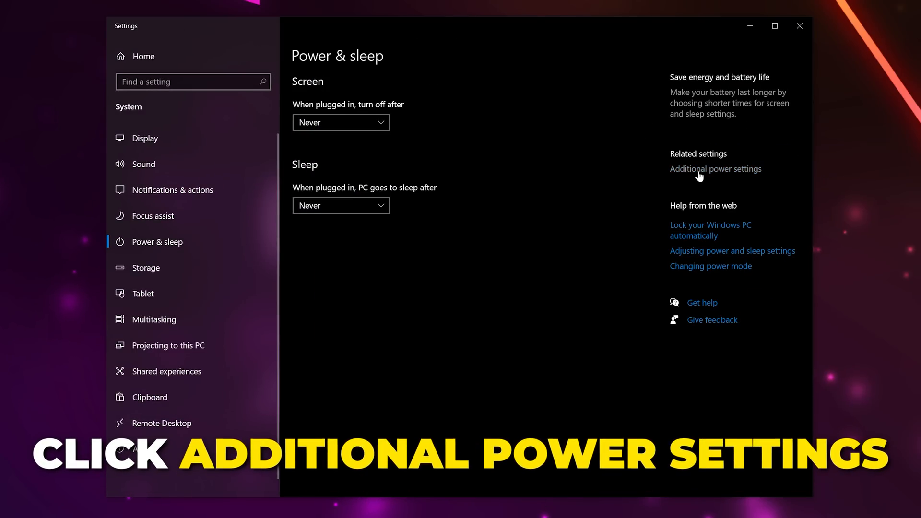
# Open Additional power settings and edit the High performance plan's settings
pyautogui.click(716, 170)
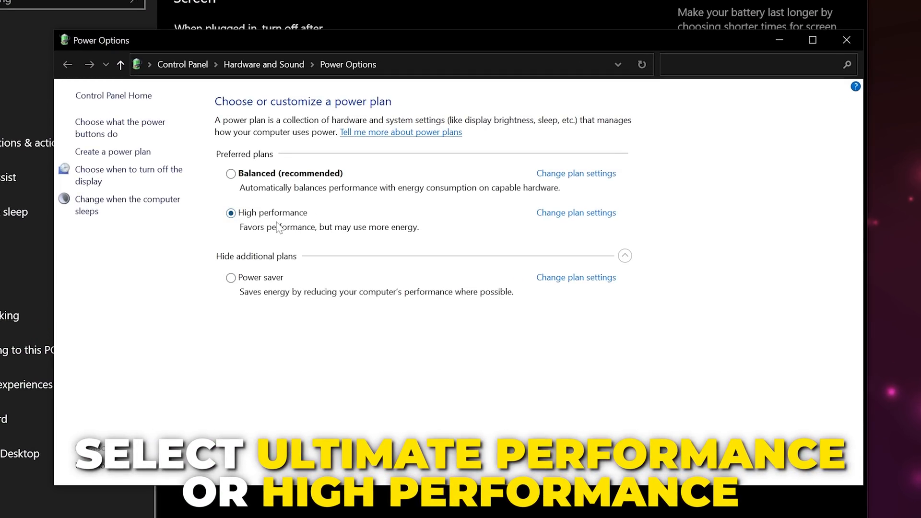
pyautogui.moveTo(264, 204)
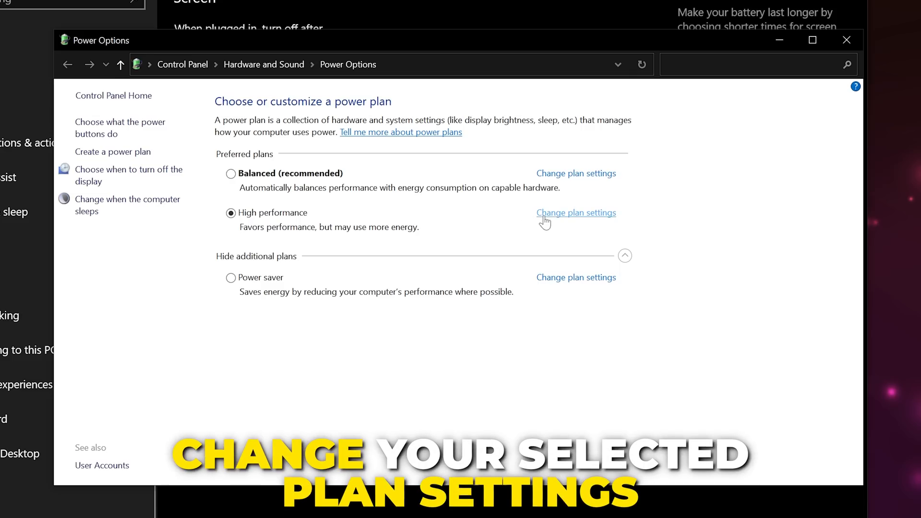
pyautogui.click(577, 212)
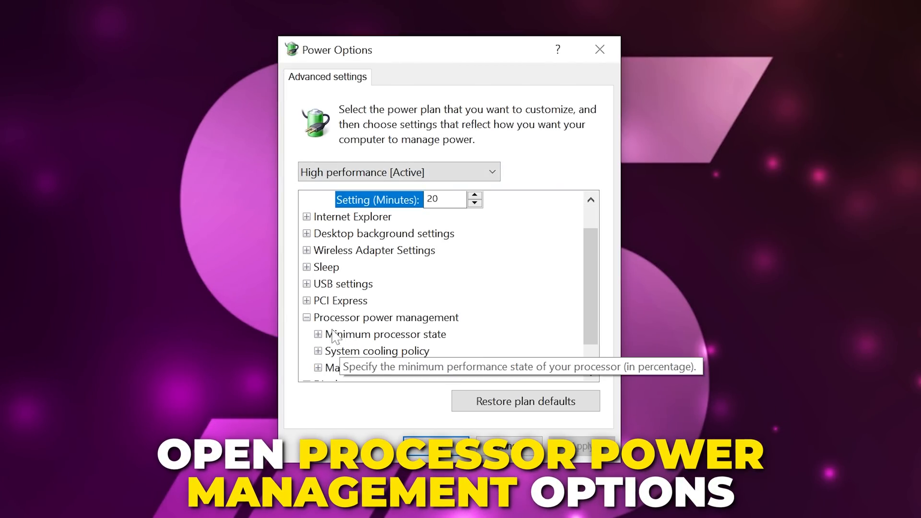
# Expand Minimum processor state and set it to 10 percent
pyautogui.click(317, 334)
pyautogui.write('1')
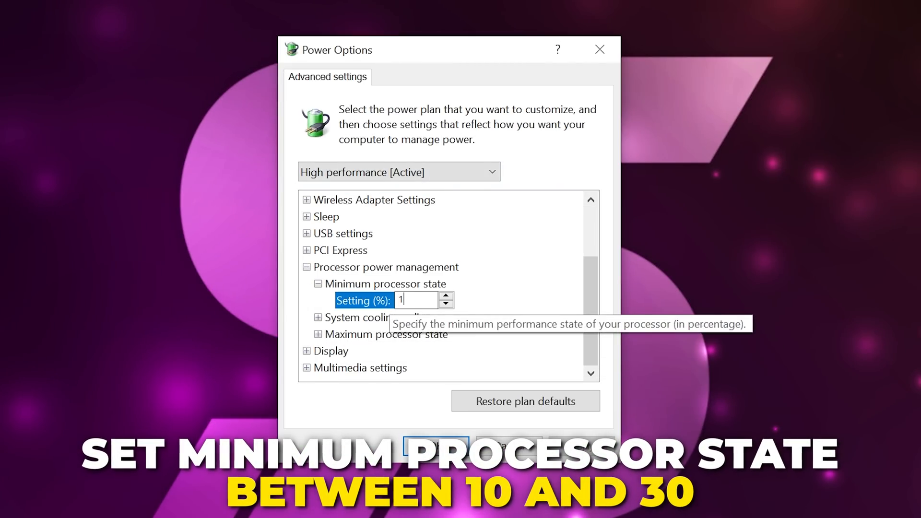
pyautogui.write('0')
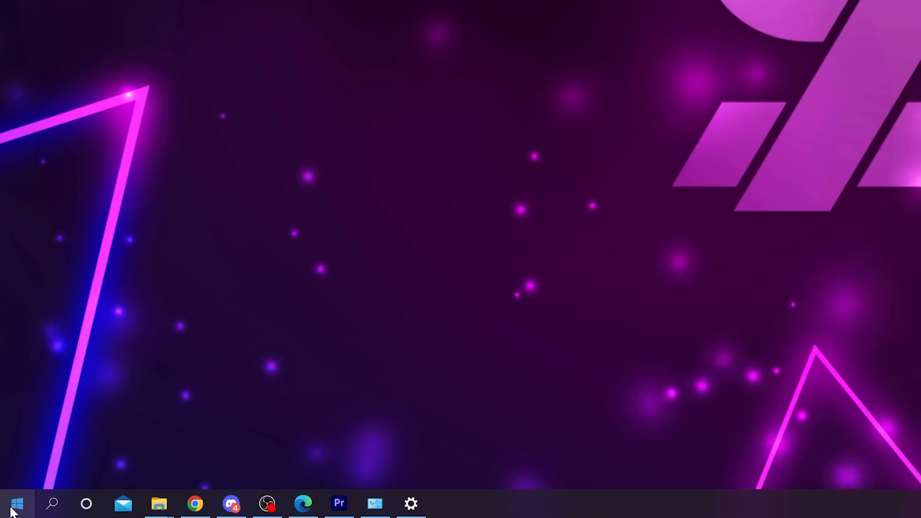
# Browse as a desktop app to the VALORANT live ShooterGame Binaries Win64 folder
pyautogui.click(16, 504)
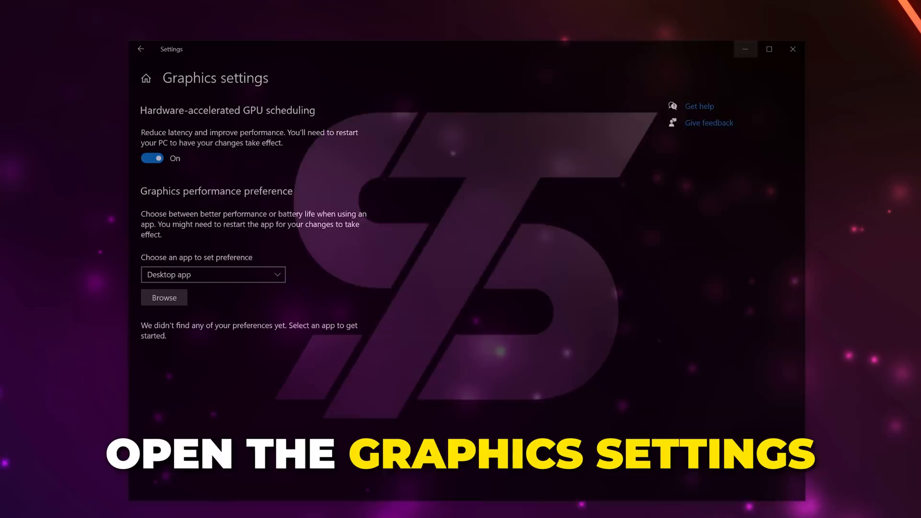
pyautogui.click(213, 274)
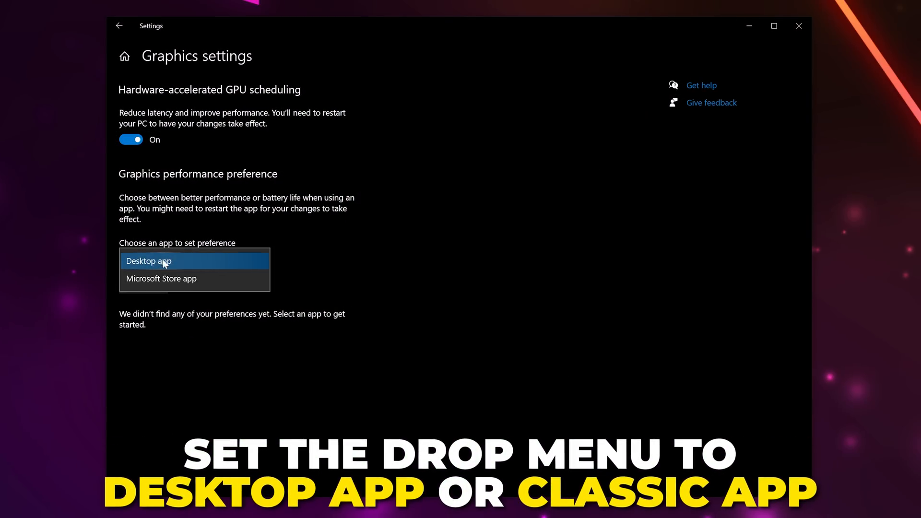
pyautogui.click(148, 260)
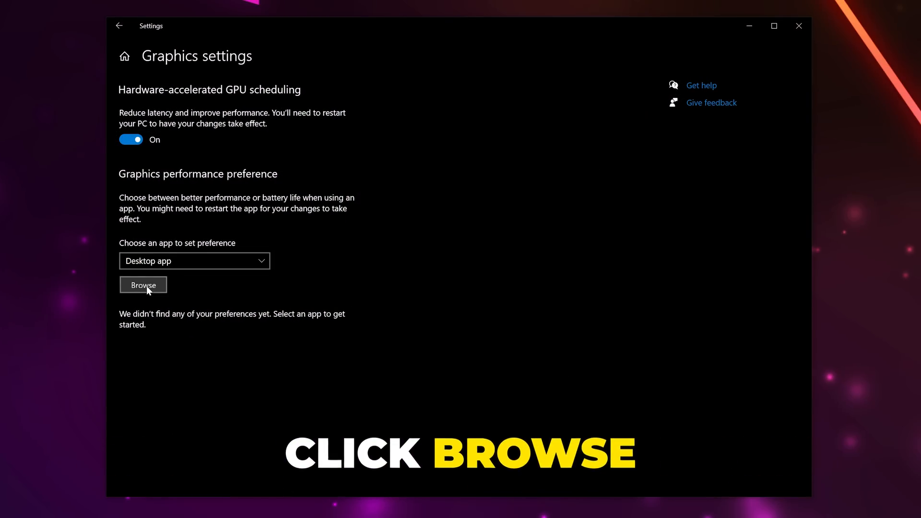
pyautogui.click(143, 285)
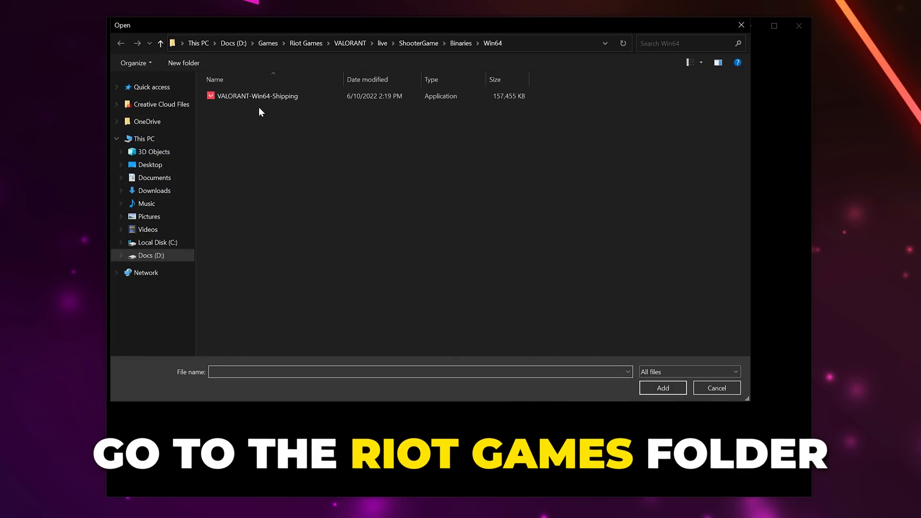
pyautogui.click(306, 43)
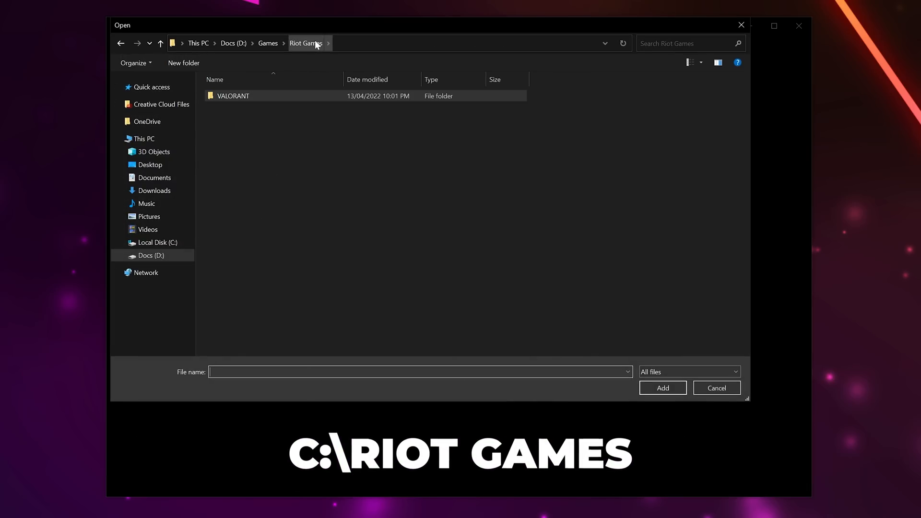
pyautogui.doubleClick(233, 96)
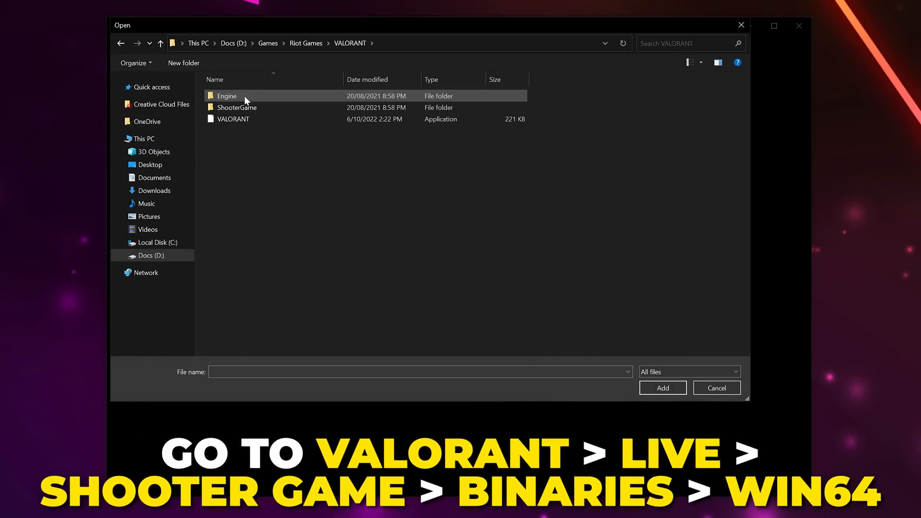
pyautogui.doubleClick(227, 96)
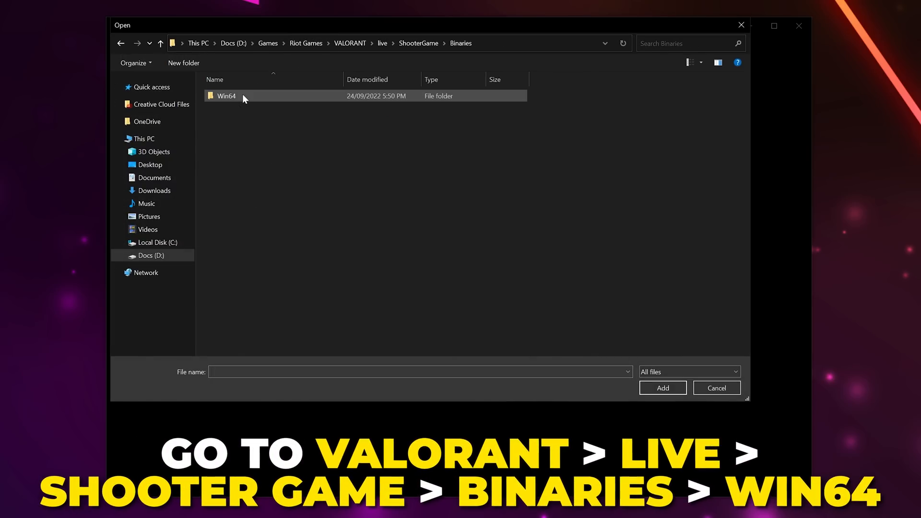
pyautogui.doubleClick(226, 96)
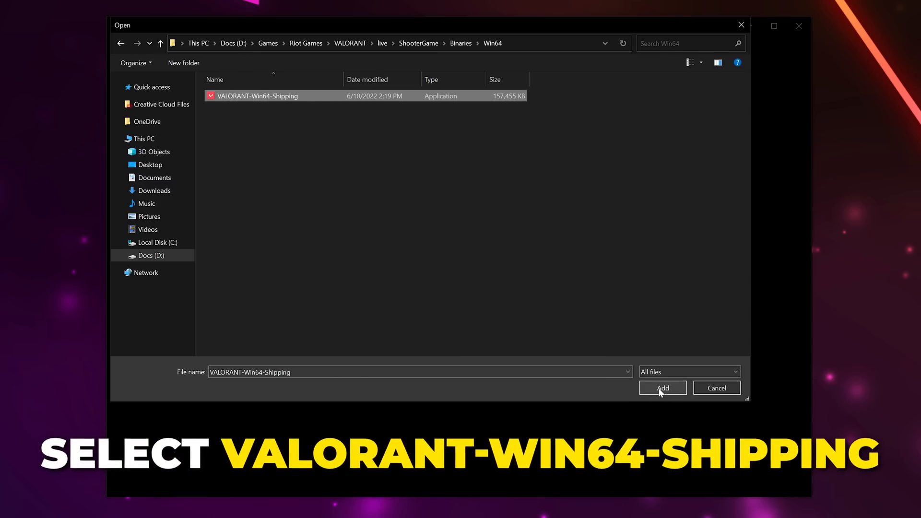
# Add VALORANT-Win64-Shipping.exe and set its graphics preference to High performance
pyautogui.click(663, 387)
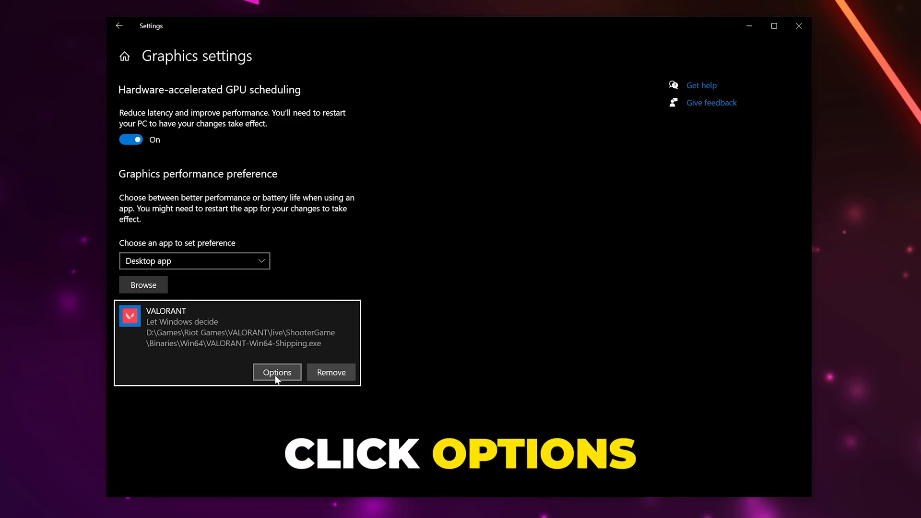
pyautogui.click(277, 372)
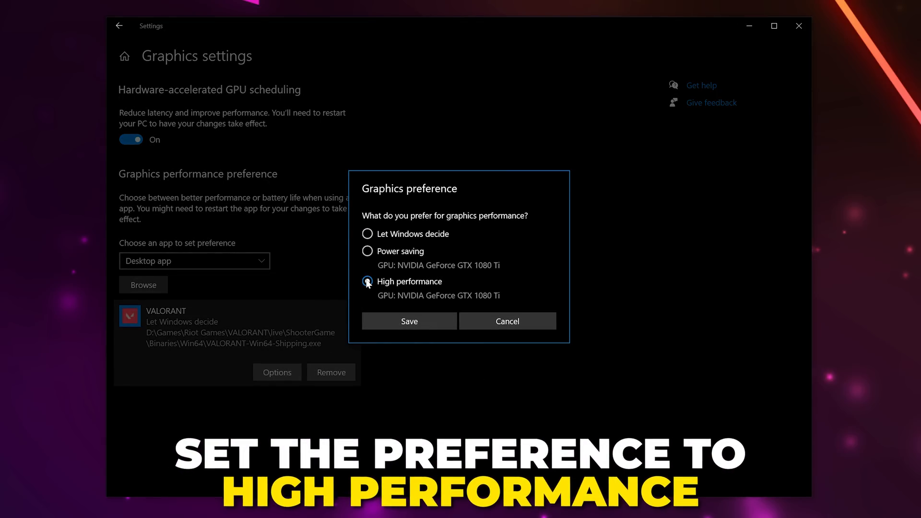
pyautogui.click(409, 321)
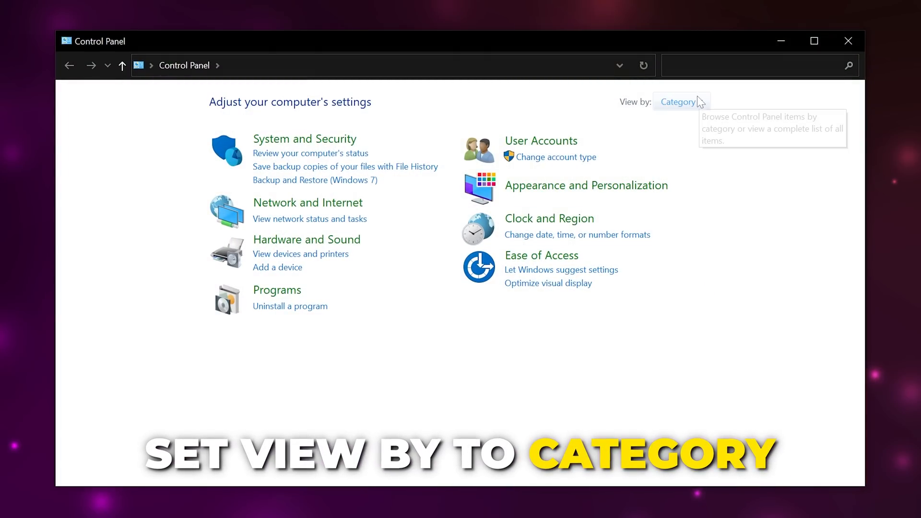
# Search installed programs for 'riot vanguard' and select Riot Vanguard to uninstall
pyautogui.click(290, 306)
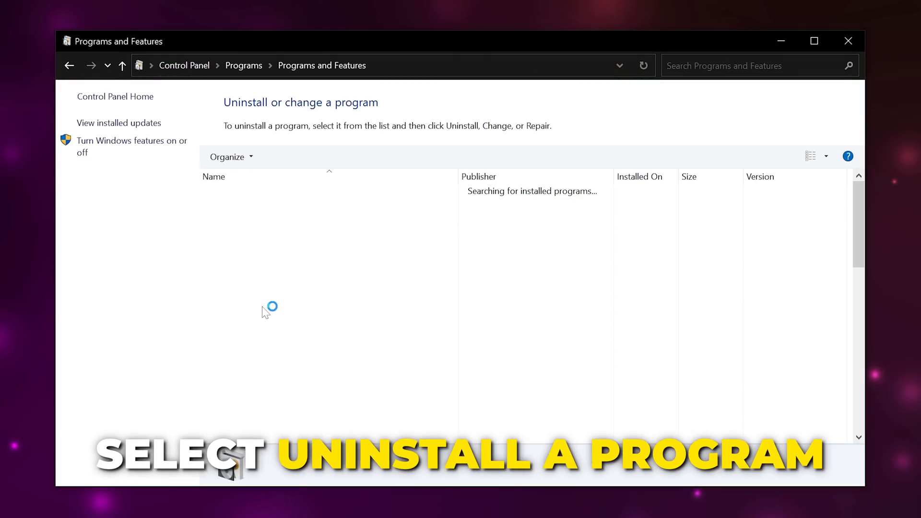
pyautogui.write('riot vanguard')
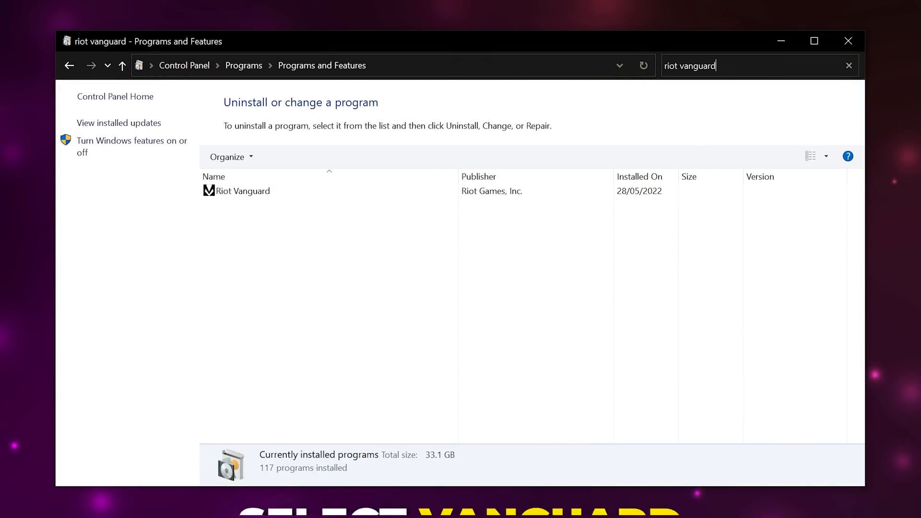
pyautogui.click(242, 191)
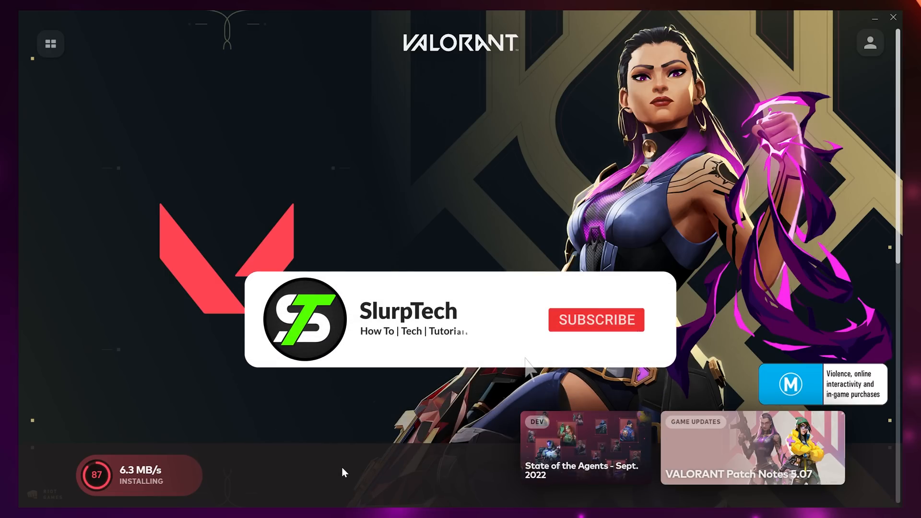
# Start the VALORANT reinstall in Riot Client and let the download run
pyautogui.click(596, 320)
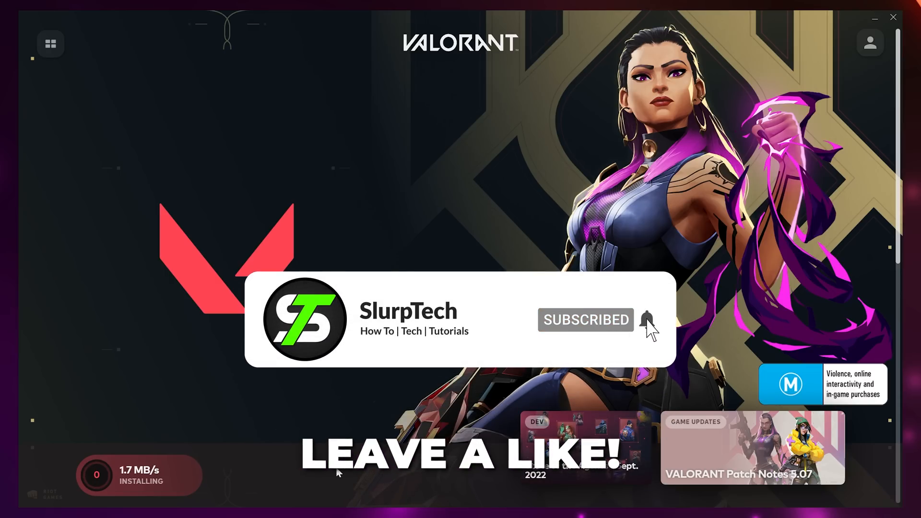